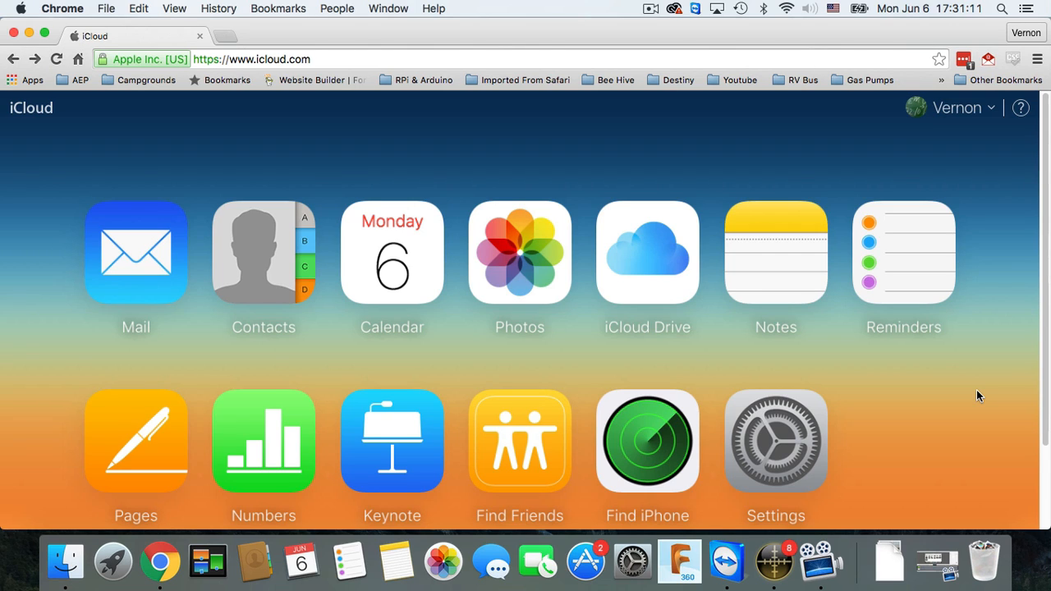
mouse_move(319, 244)
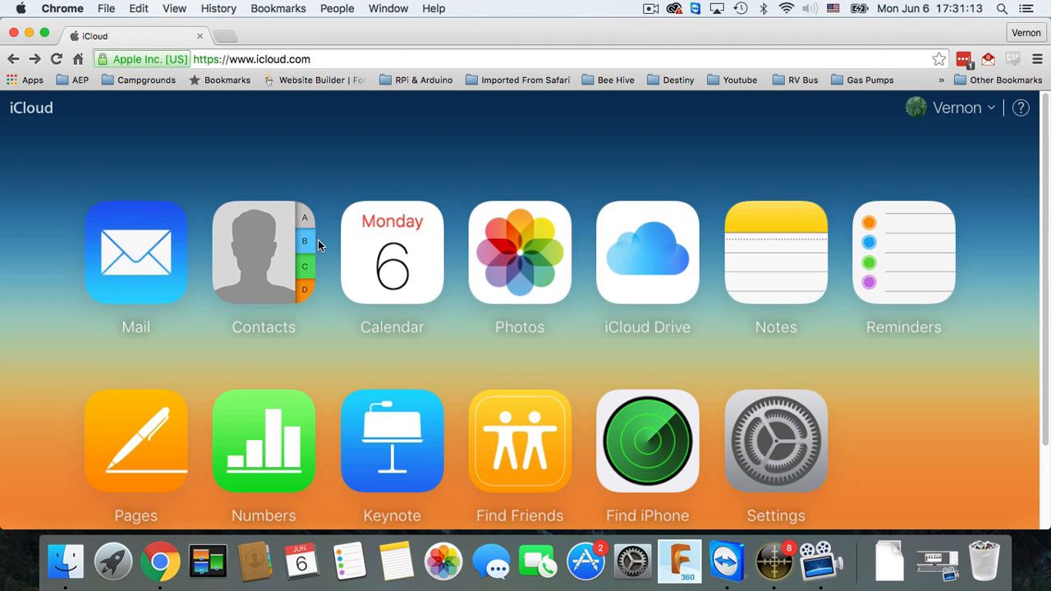
mouse_move(499, 239)
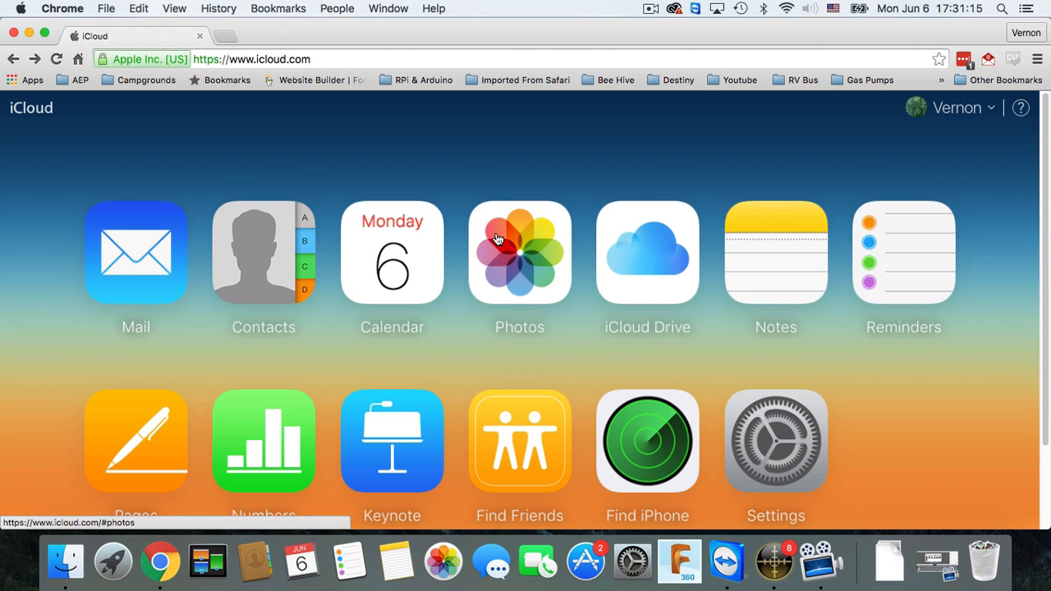
Step: Launch iCloud Photos from the icloud.com home page
click(519, 252)
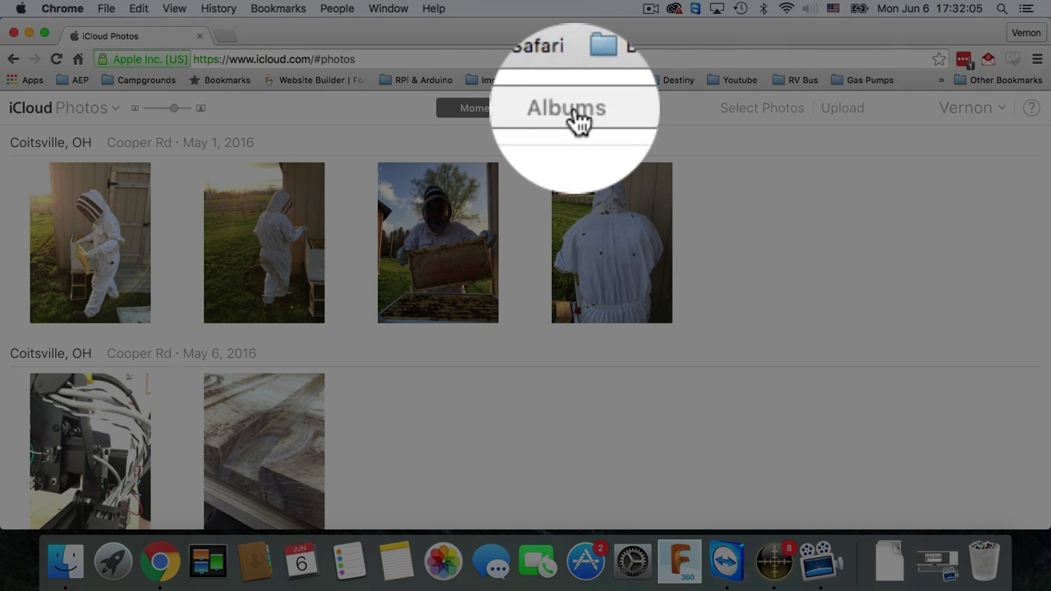
Step: Open the All Photos album (5530 items), preview a photo, and return to the grid
click(570, 108)
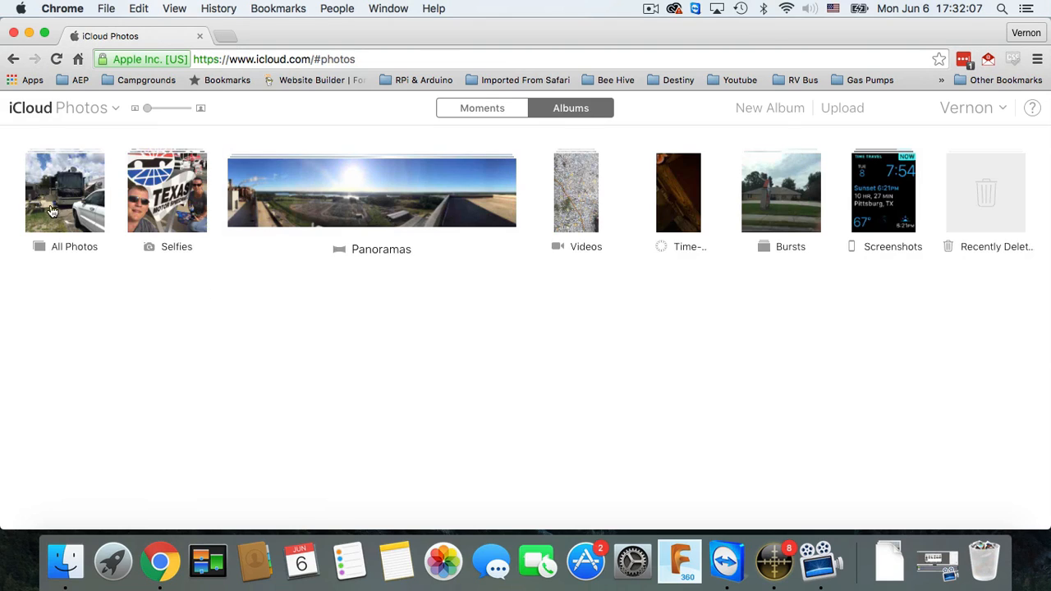
click(65, 192)
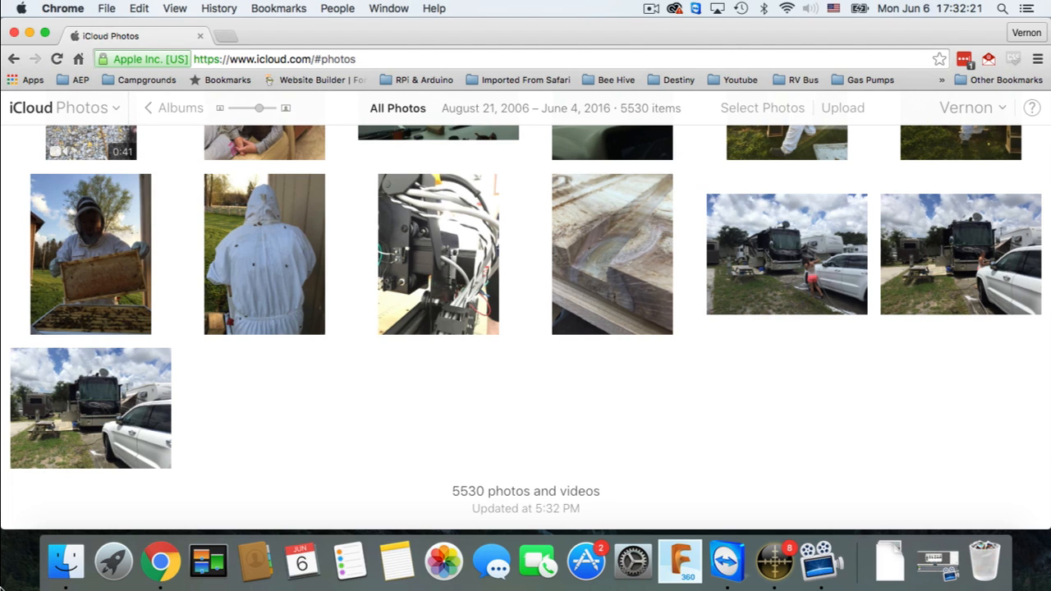
click(90, 253)
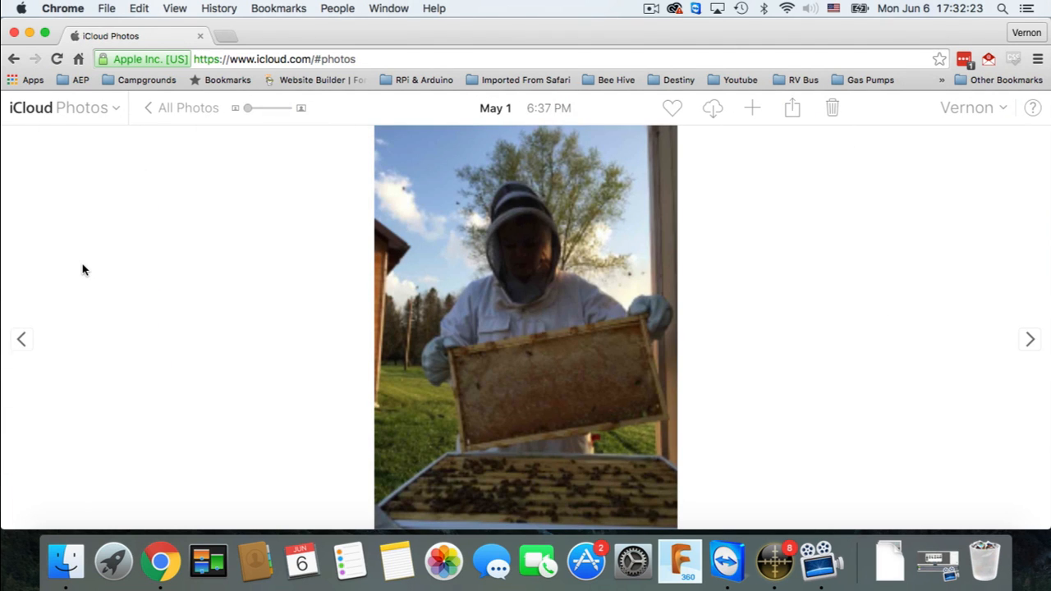
mouse_move(127, 212)
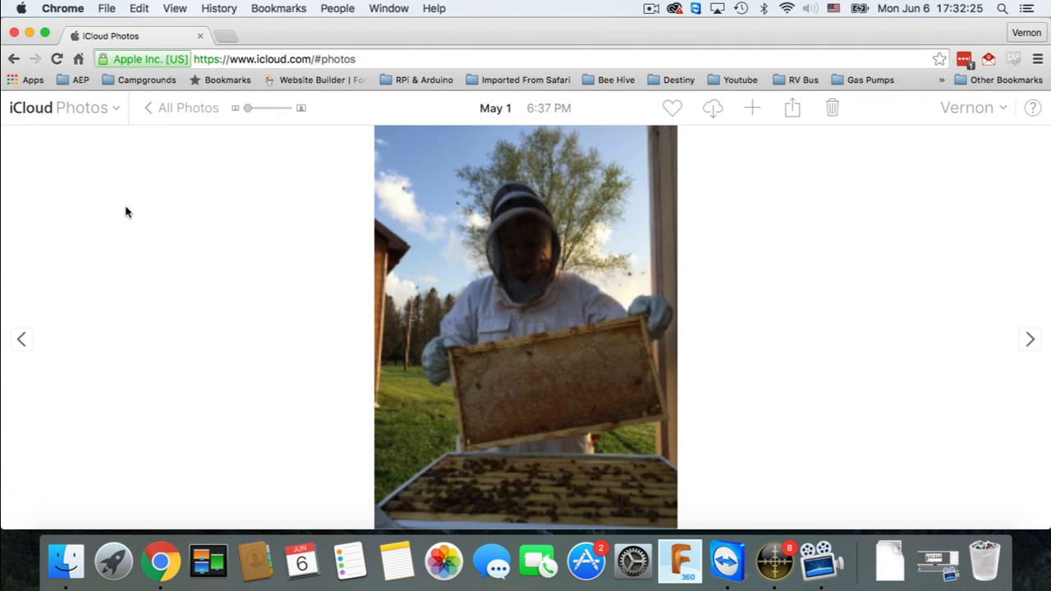
click(148, 108)
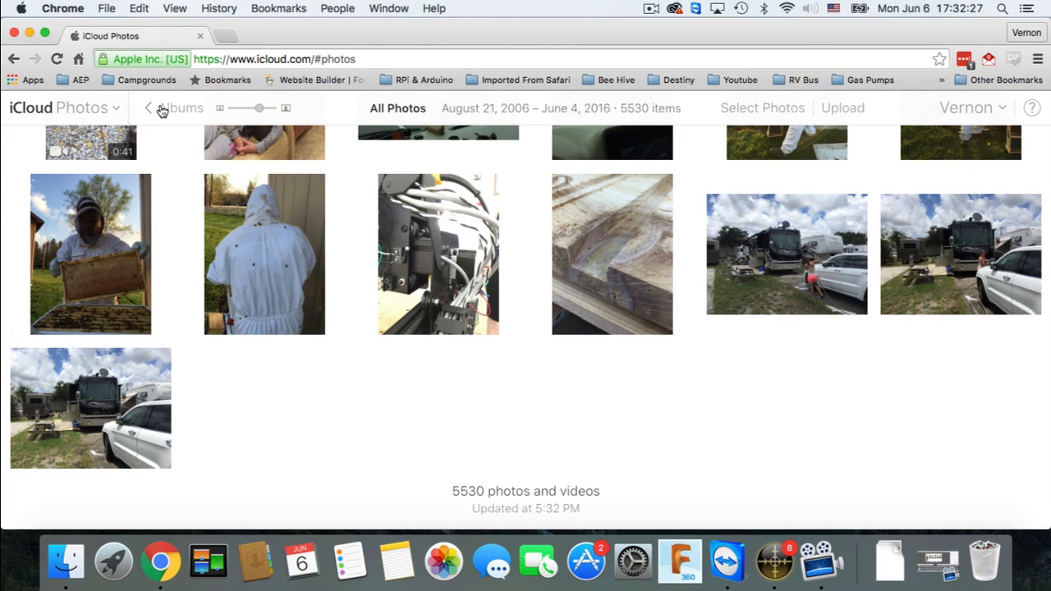
mouse_move(776, 109)
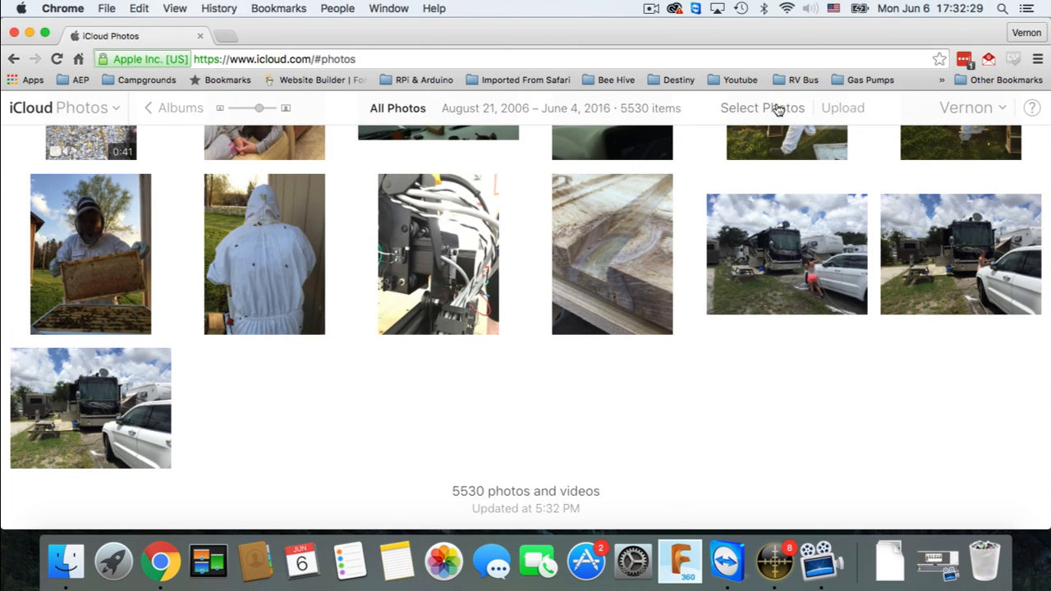
Step: Enter selection mode, select the last photo, and scroll back toward the top
click(761, 108)
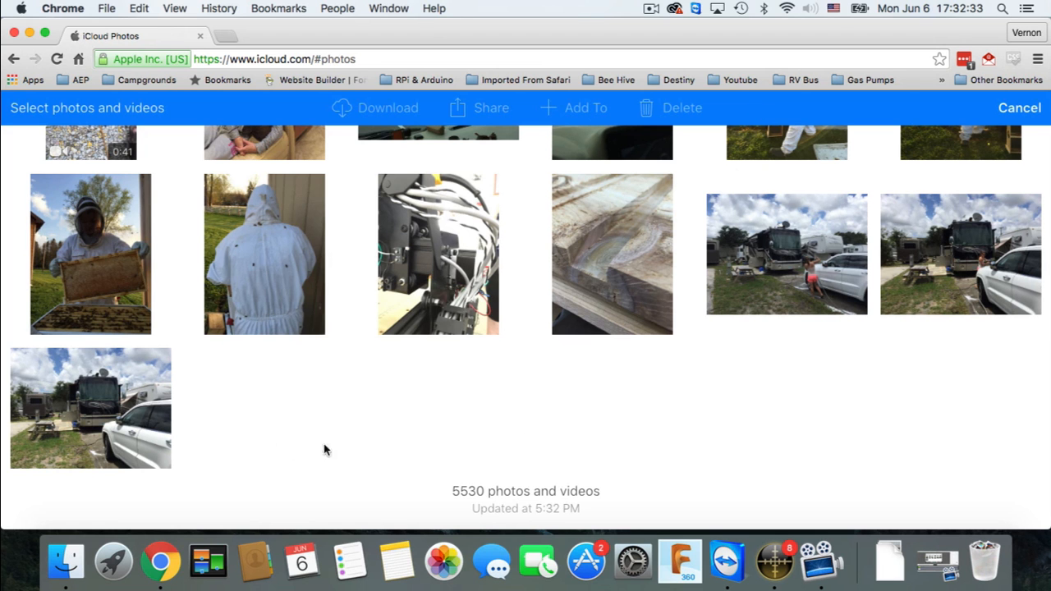
click(91, 408)
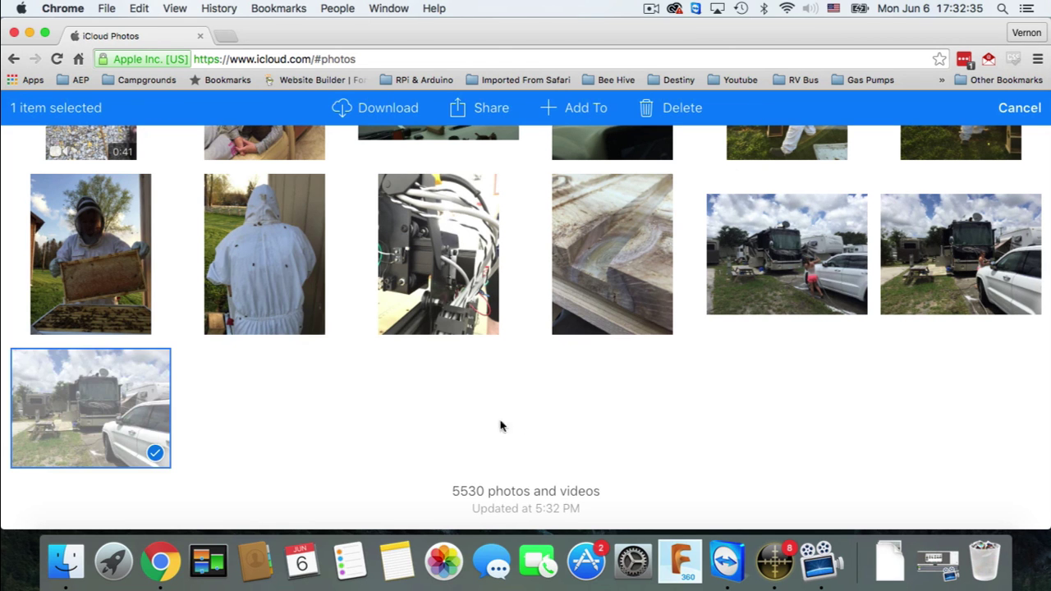
scroll(up, 3)
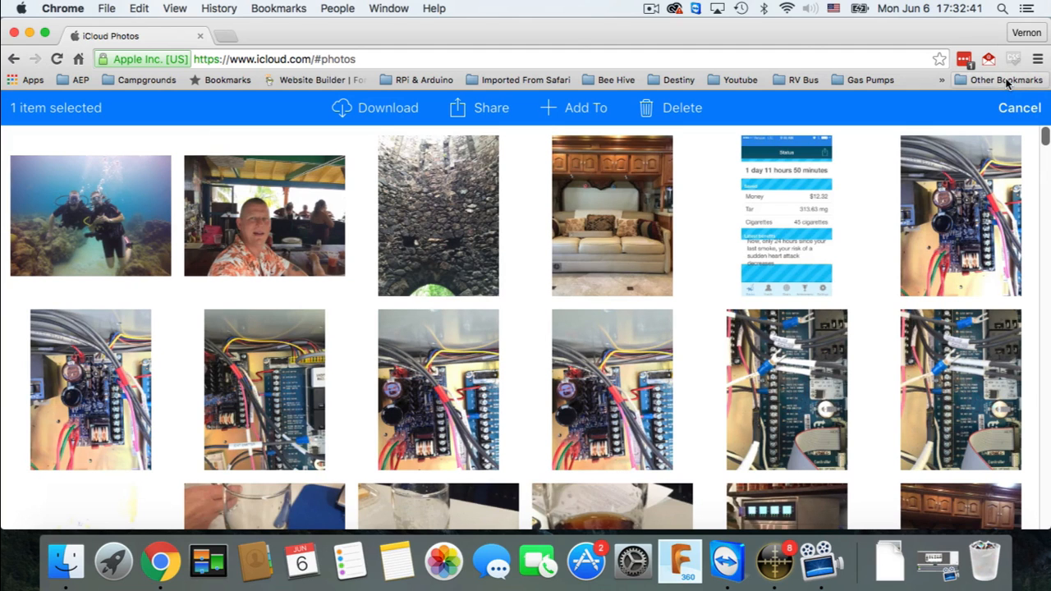
mouse_move(885, 133)
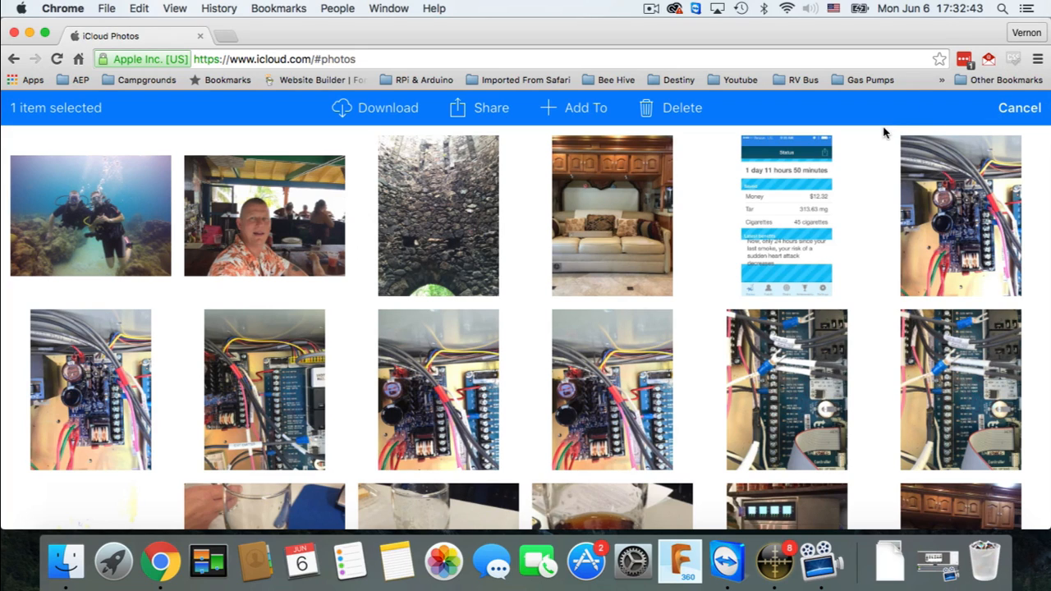
mouse_move(4, 234)
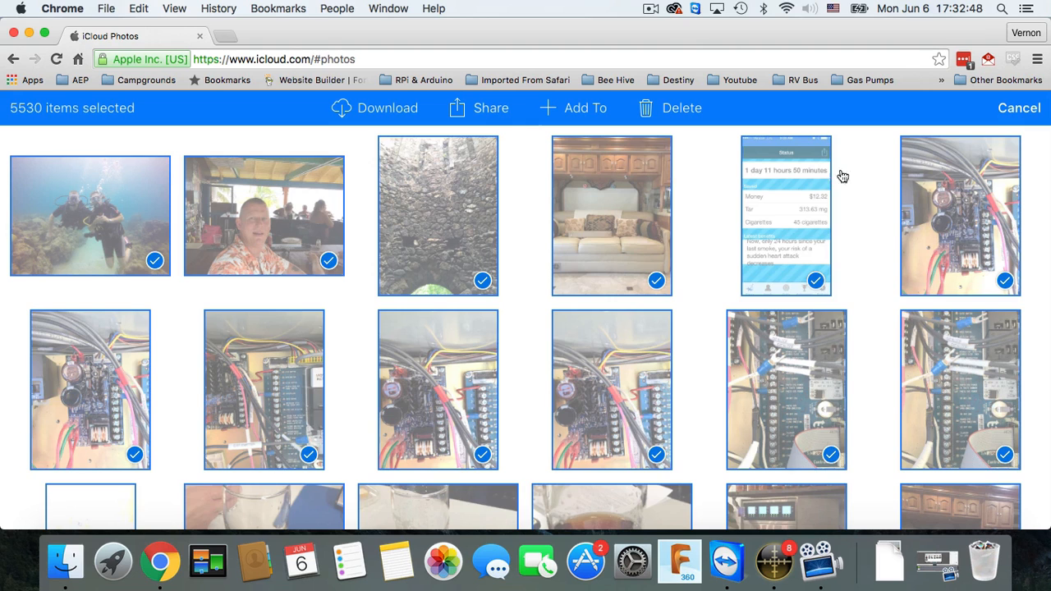
scroll(down, 3)
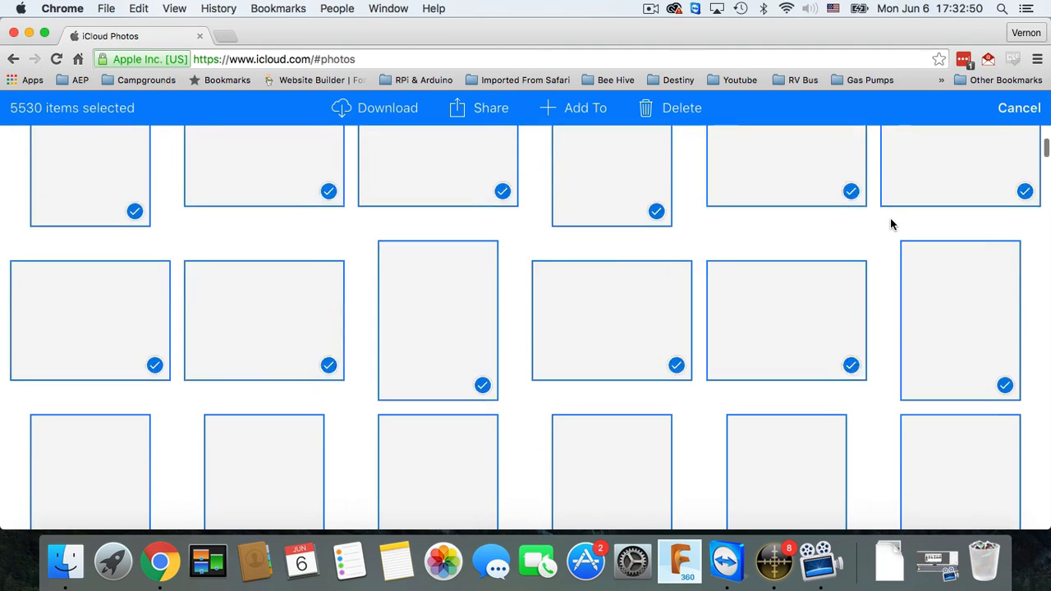
scroll(down, 3)
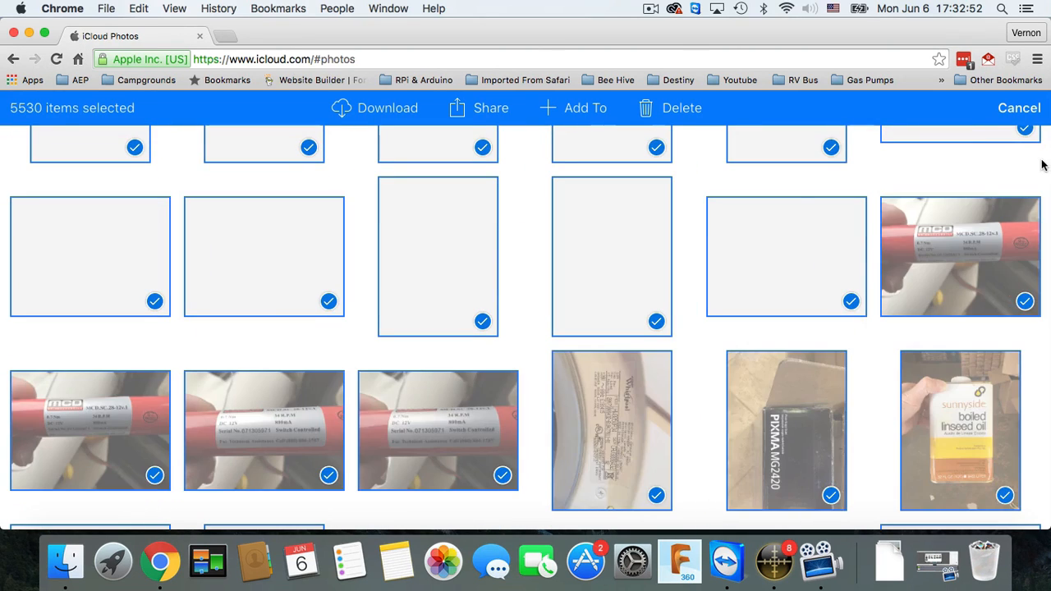
scroll(down, 3)
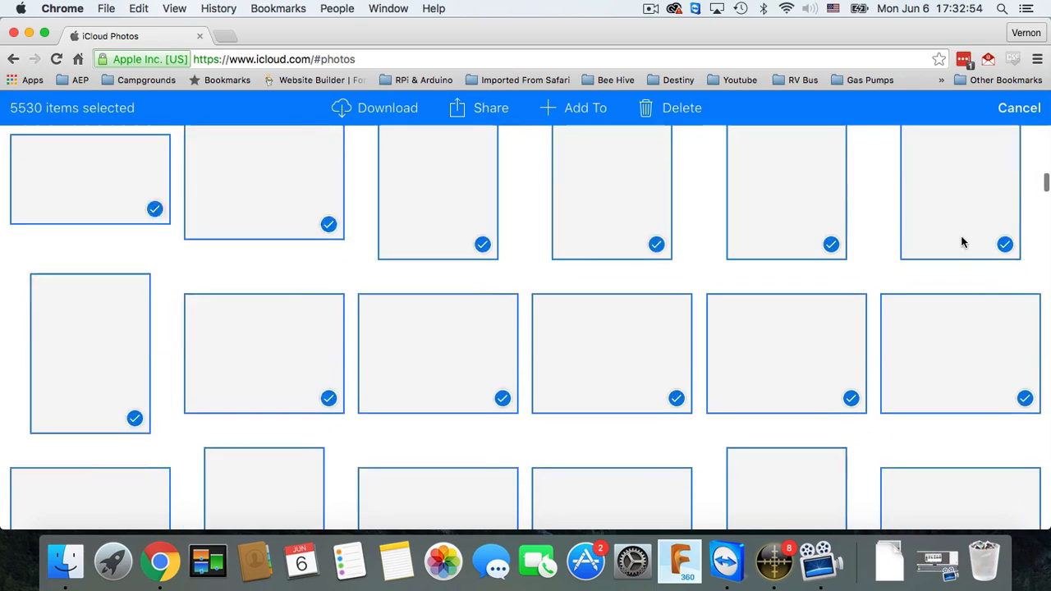
scroll(down, 3)
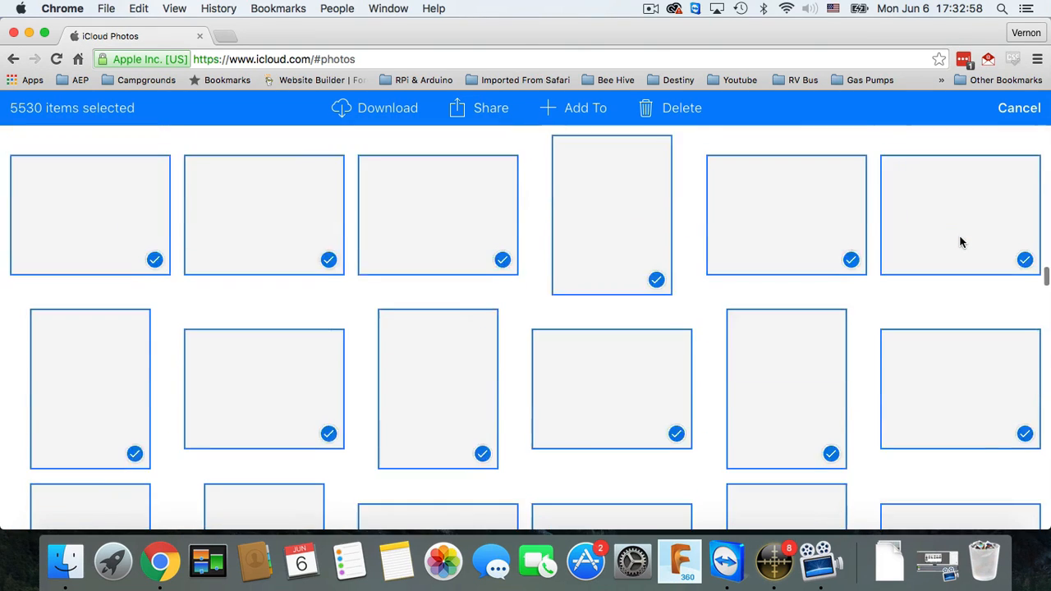
scroll(down, 3)
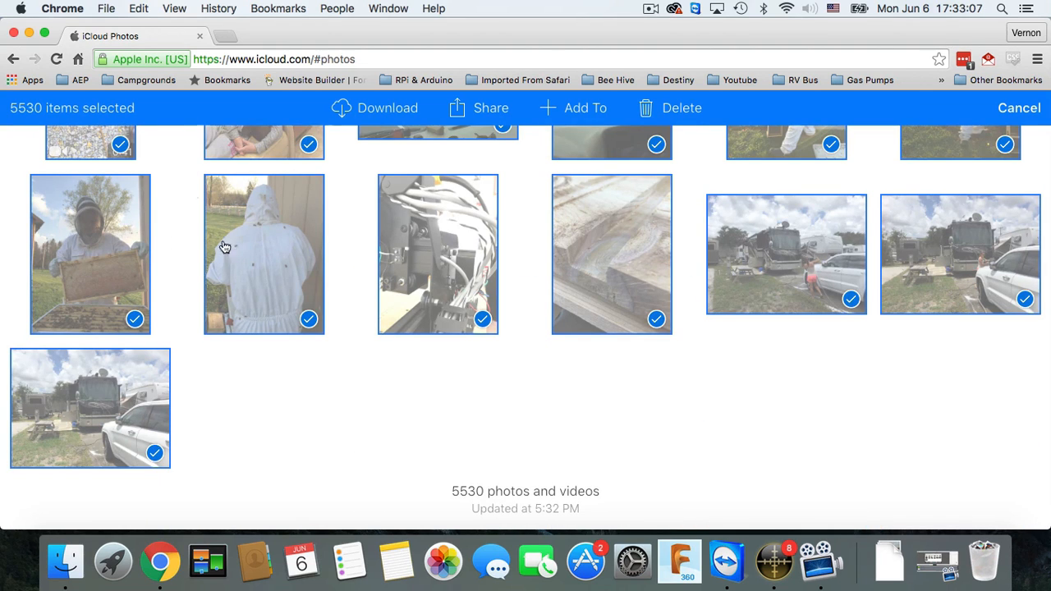
mouse_move(452, 269)
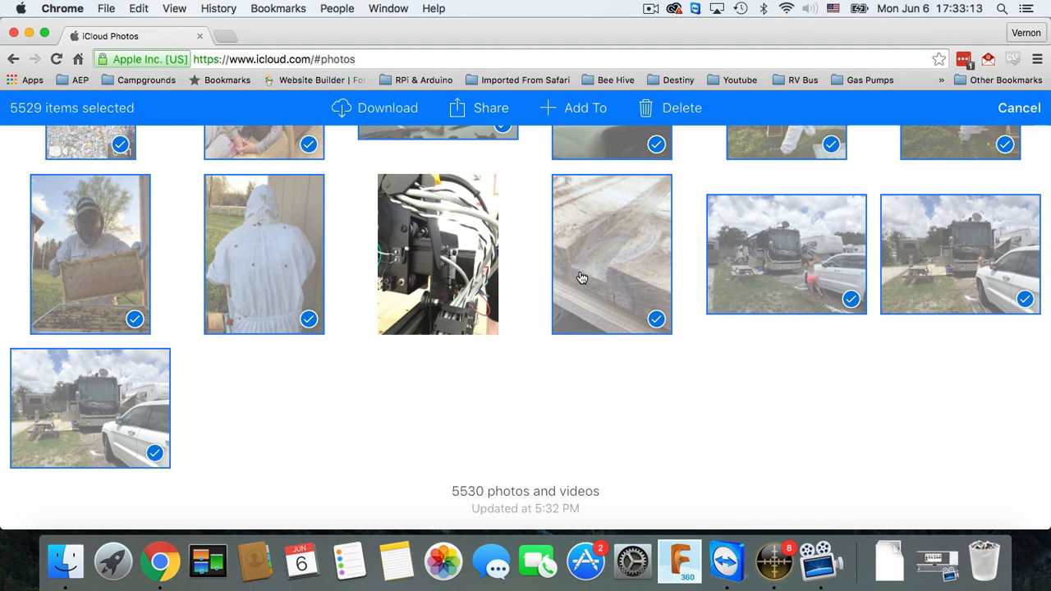
scroll(up, 3)
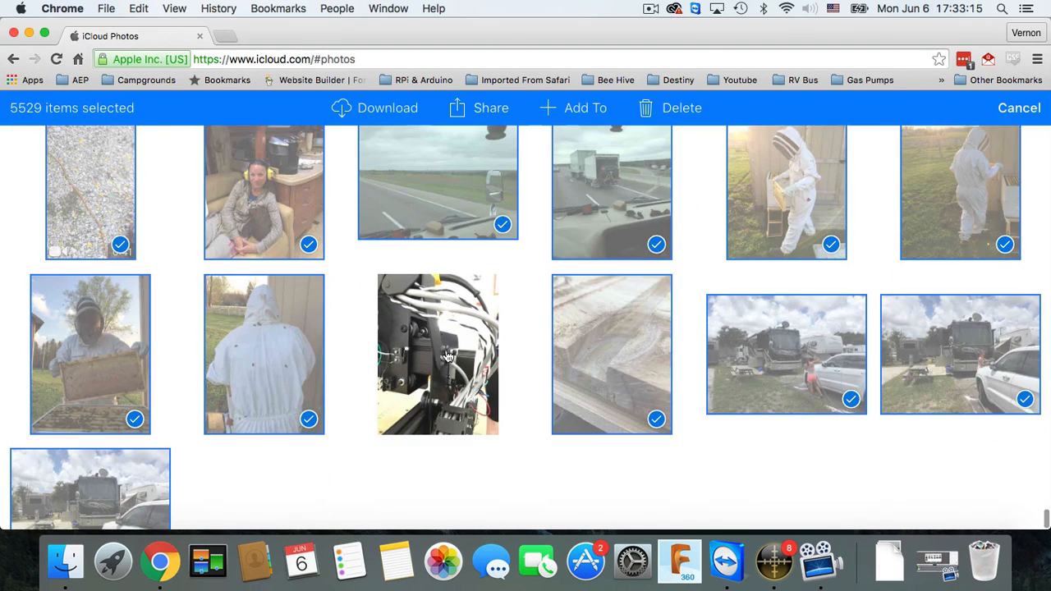
click(437, 354)
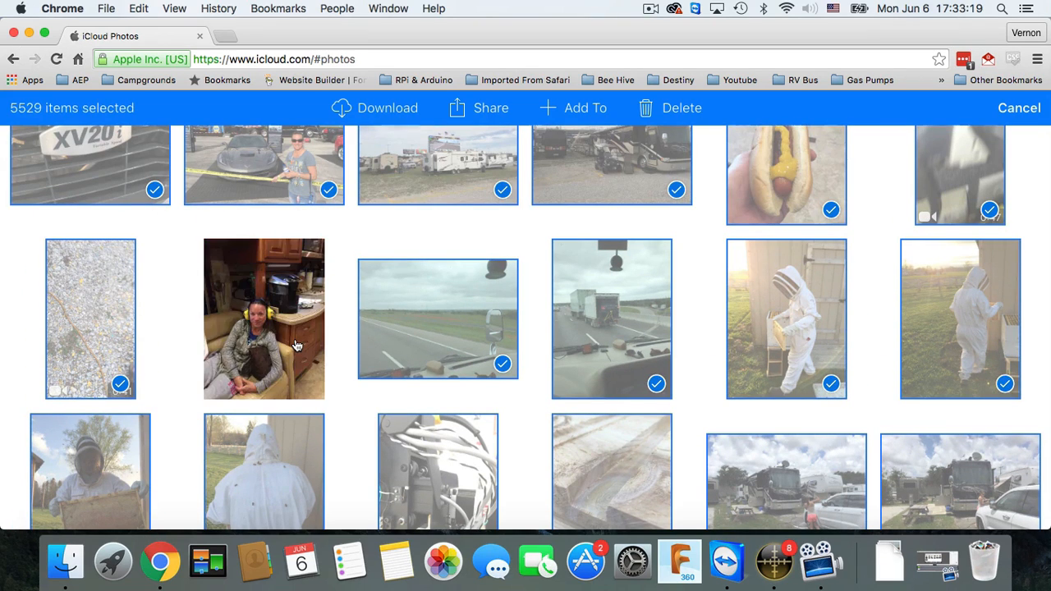
click(264, 318)
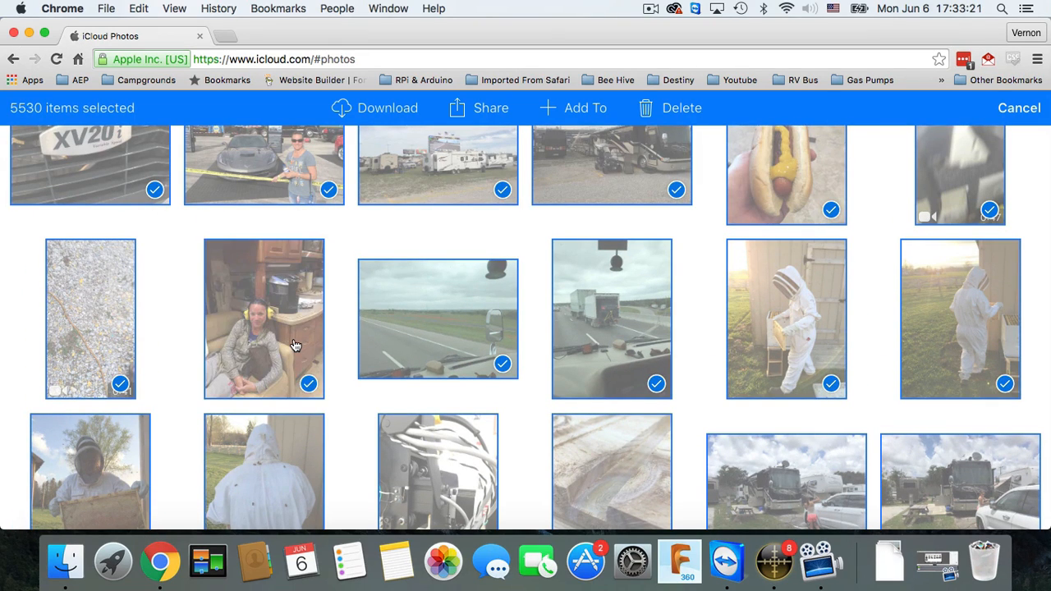
mouse_move(380, 147)
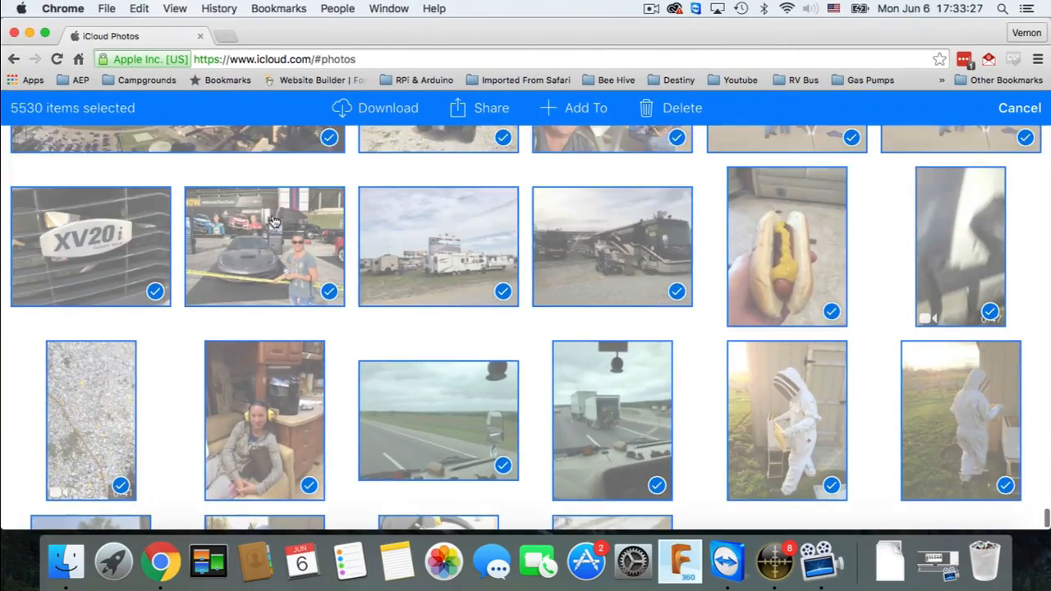
scroll(down, 3)
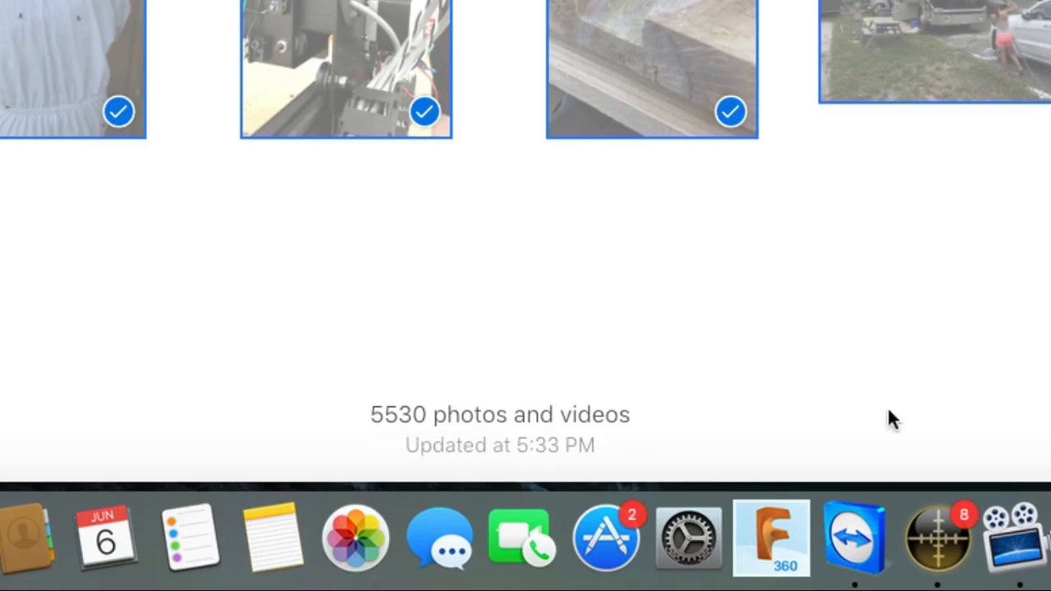